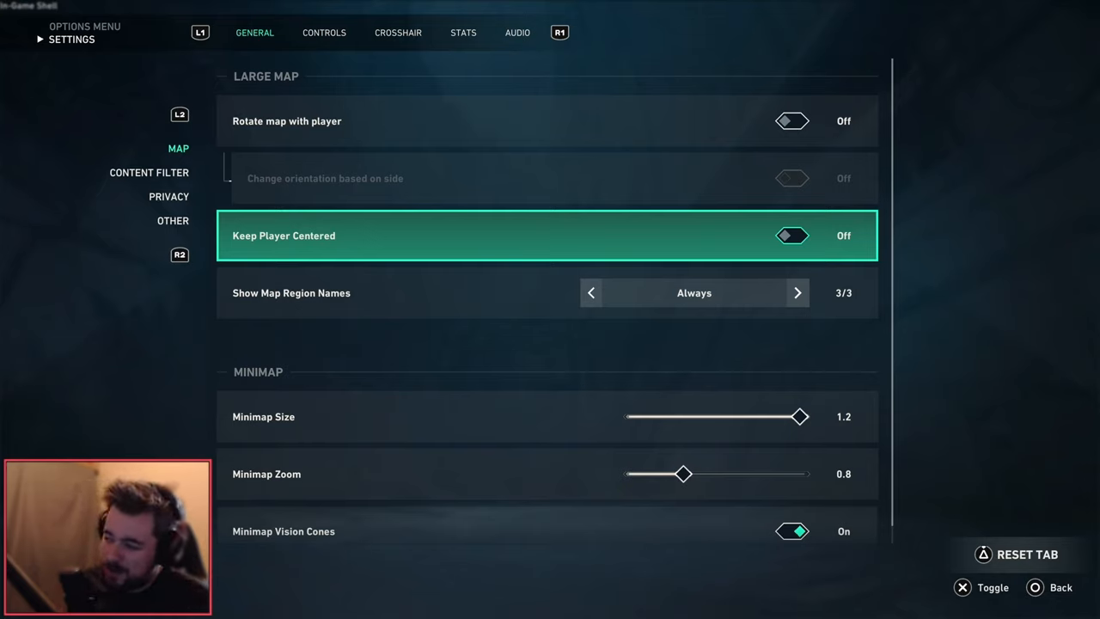
Step: Leave Rotate Map and Keep Player Centered off, Region Names Always, and return to the range
{"action": "key", "text": "down"}
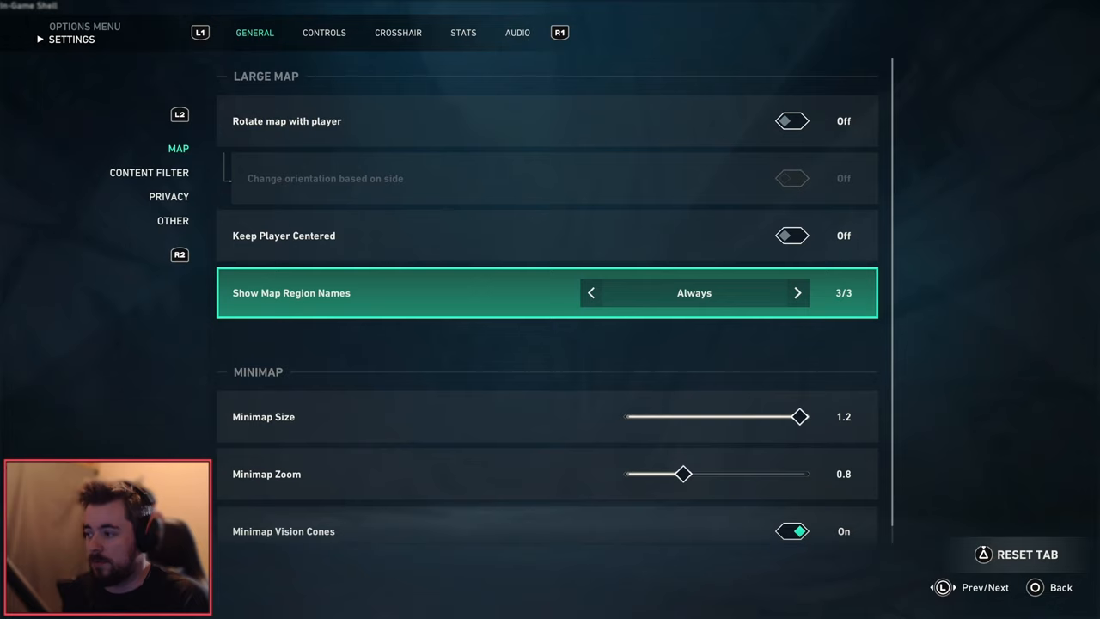
{"action": "left_click", "coordinate": [591, 292]}
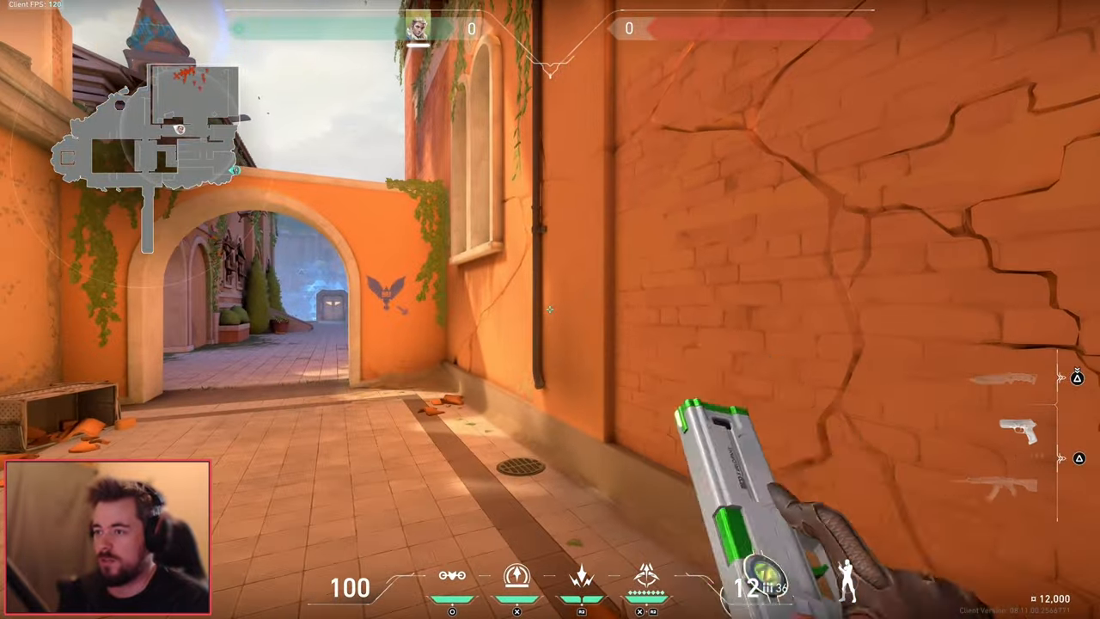
Step: Reach the Content Filter page with mature content, corpses and blood all on
{"action": "key", "text": "2"}
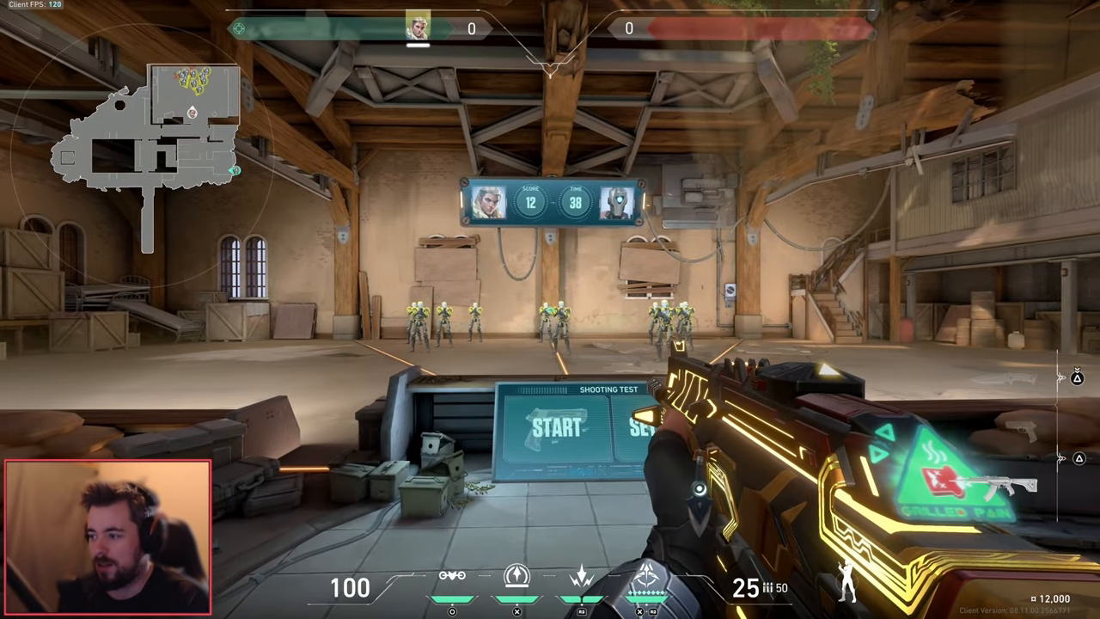
{"action": "key", "text": "Escape"}
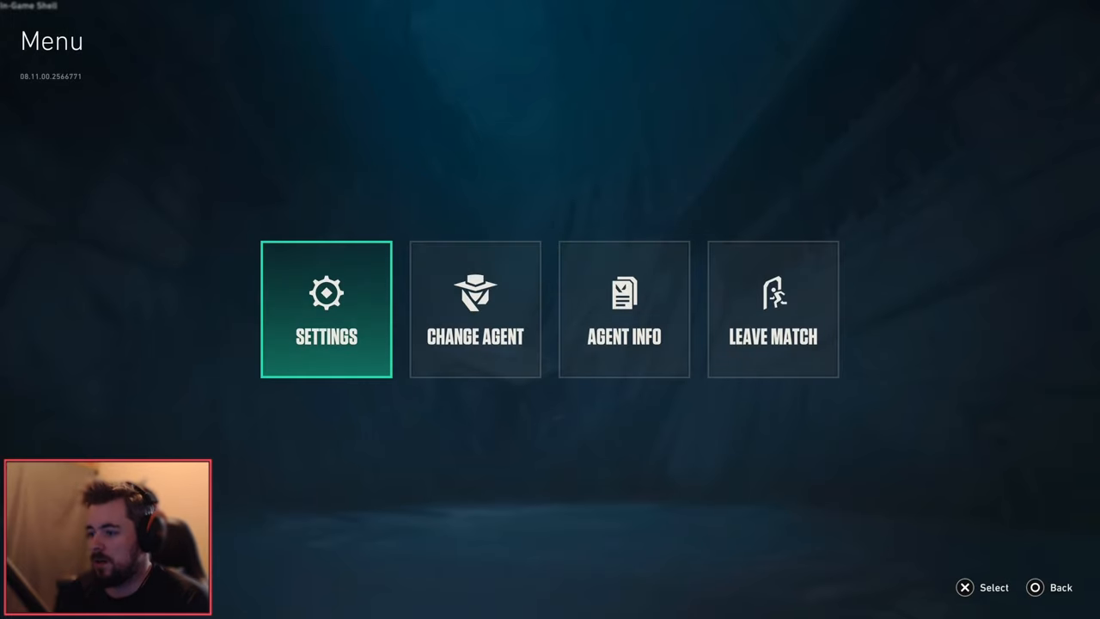
{"action": "left_click", "coordinate": [326, 310]}
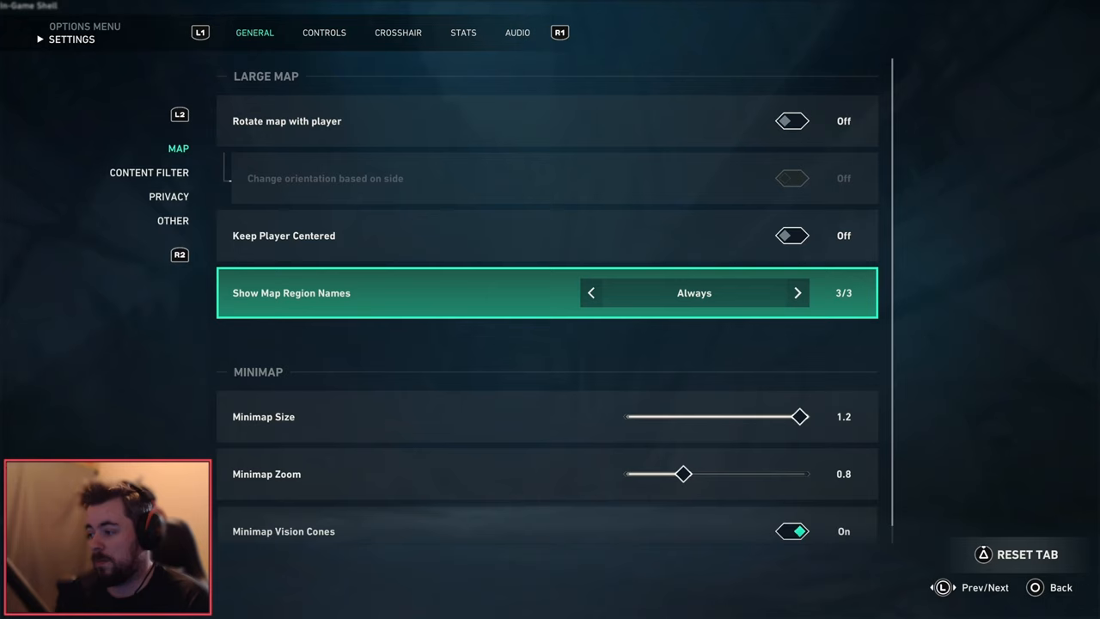
{"action": "scroll", "scroll_direction": "down", "scroll_amount": 3}
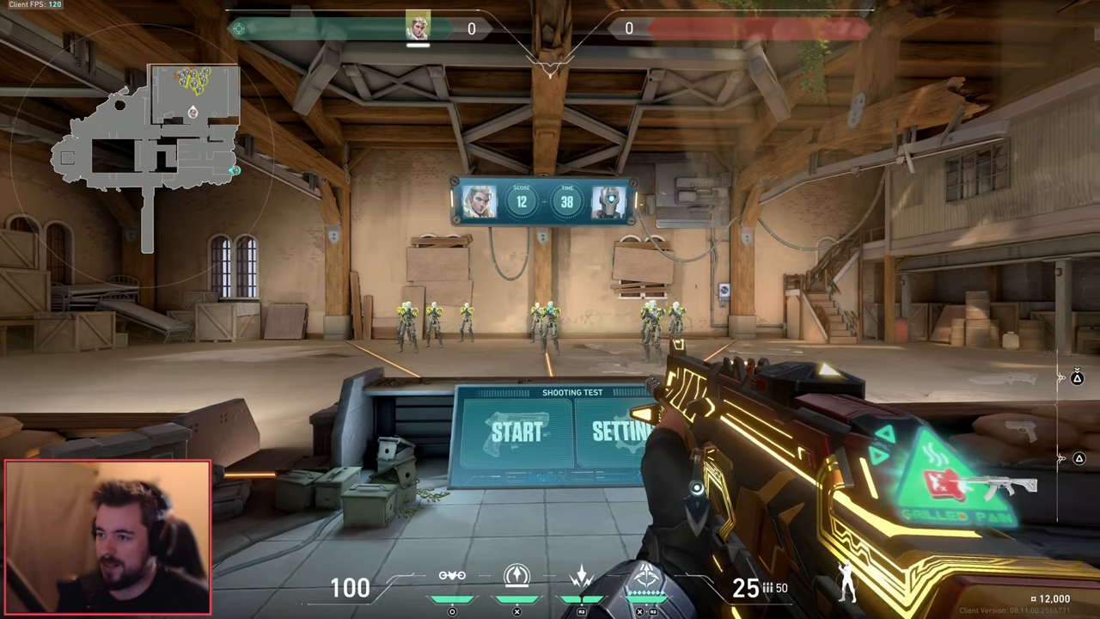
{"action": "key", "text": "Escape"}
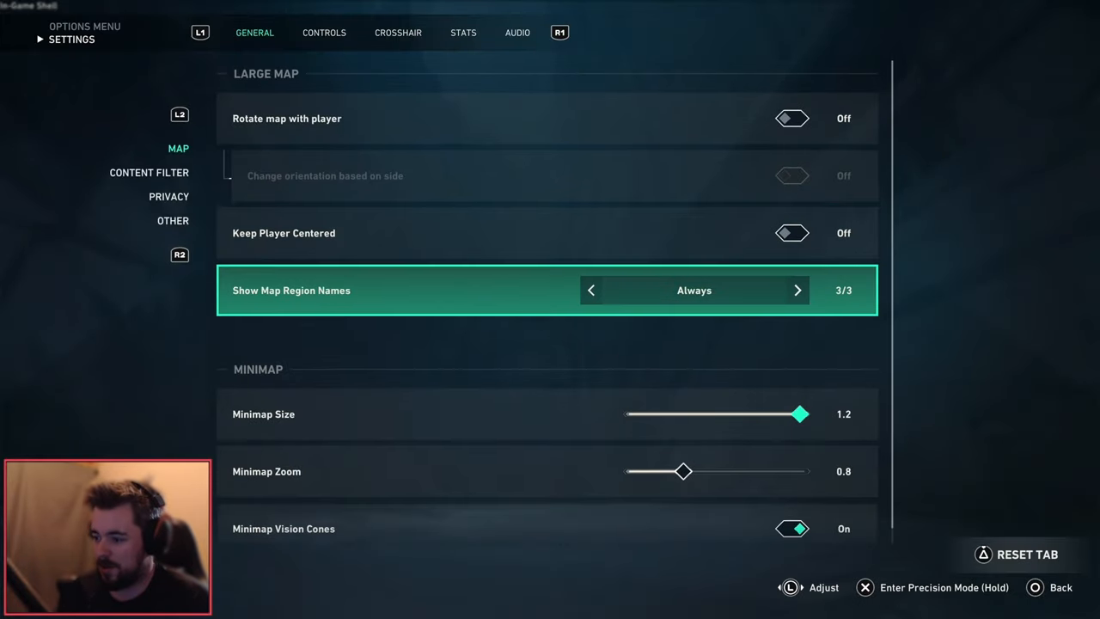
{"action": "left_click", "coordinate": [148, 171]}
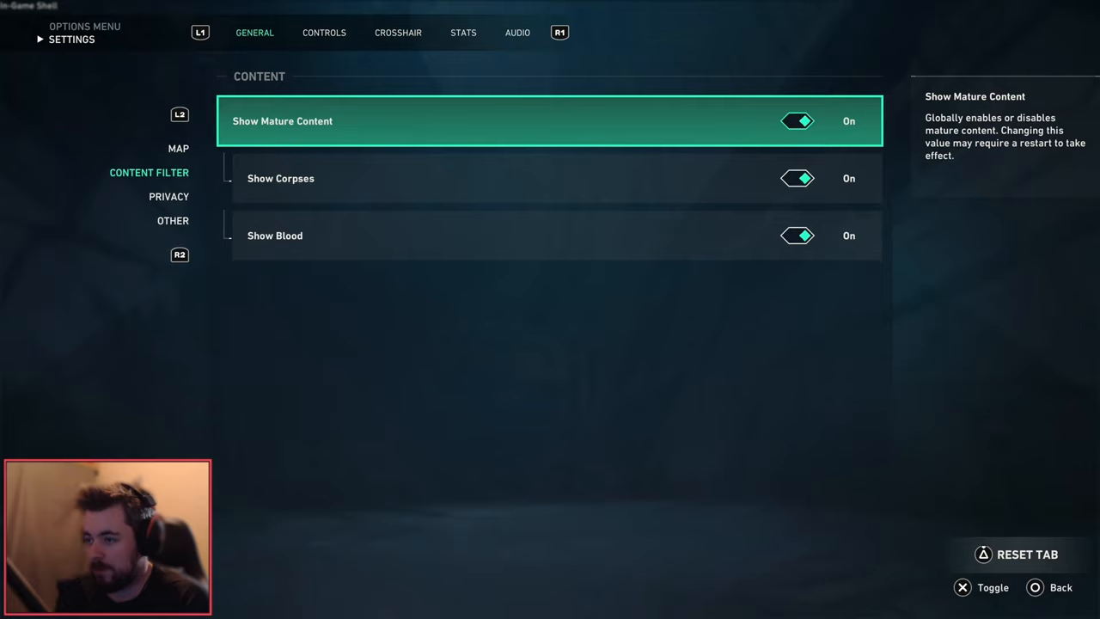
Step: Review Privacy (all off), then Other: yellow enemy highlight, tracers on, tips off, English (US)
{"action": "left_click", "coordinate": [169, 196]}
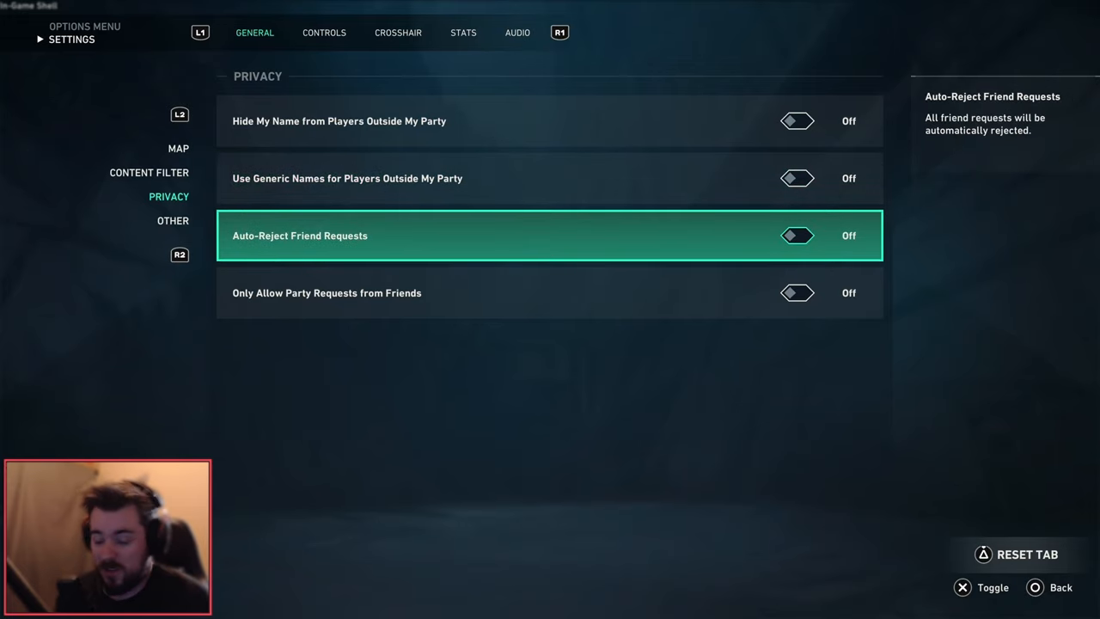
{"action": "left_click", "coordinate": [172, 220]}
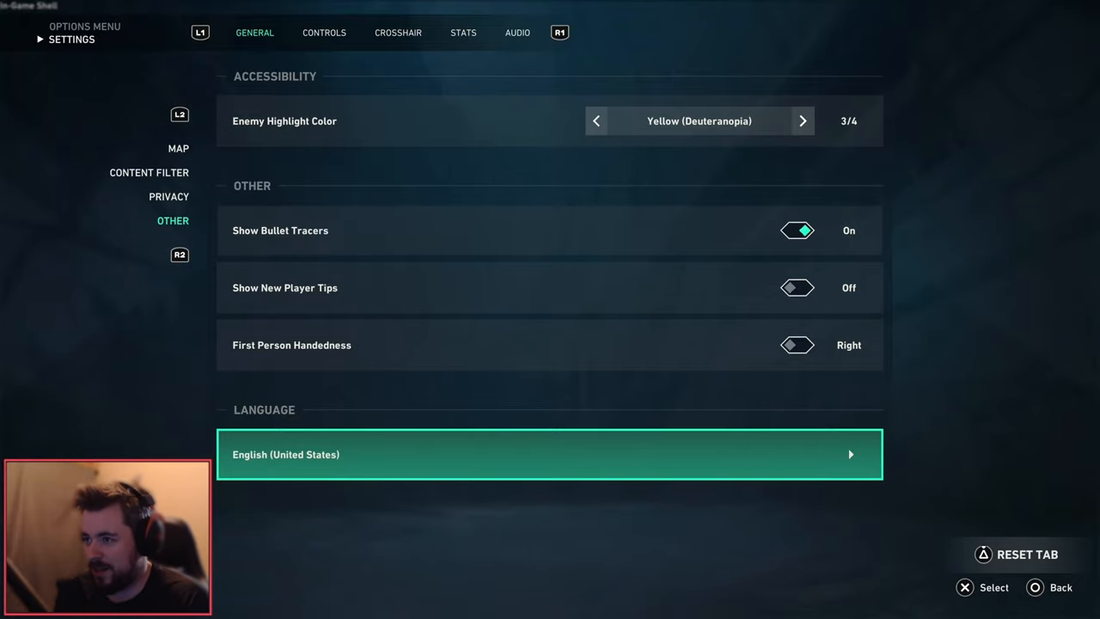
Step: Show the Controls overview with the Tactician preset for the Default profile
{"action": "left_click", "coordinate": [323, 32]}
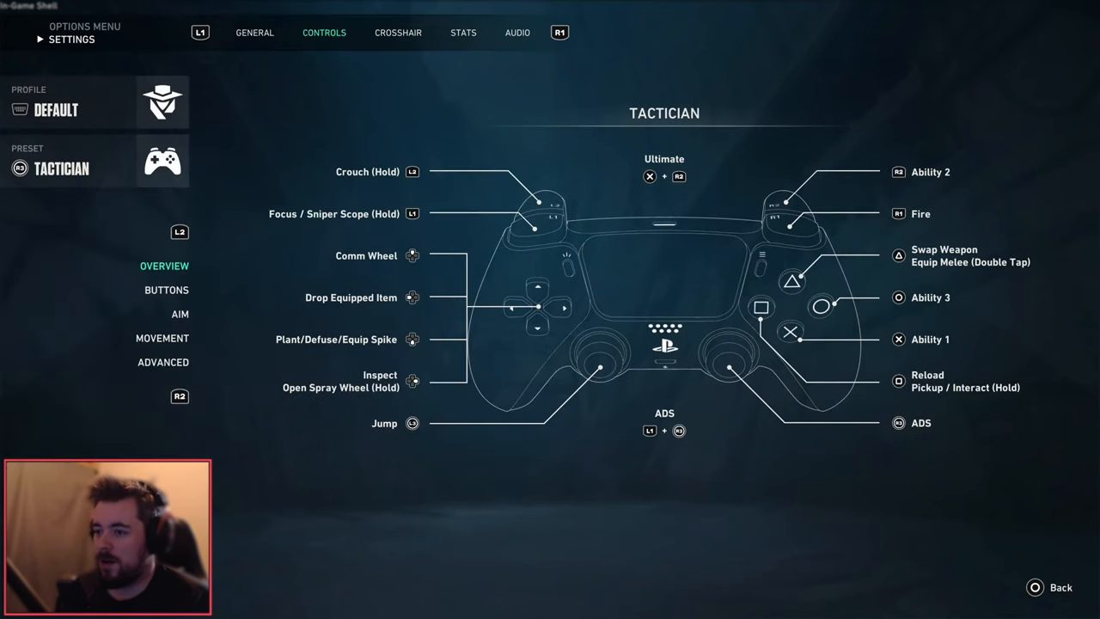
Step: View button bindings, then the Aim page with base sensitivity 5 and ADS/sniper 6
{"action": "left_click", "coordinate": [166, 289]}
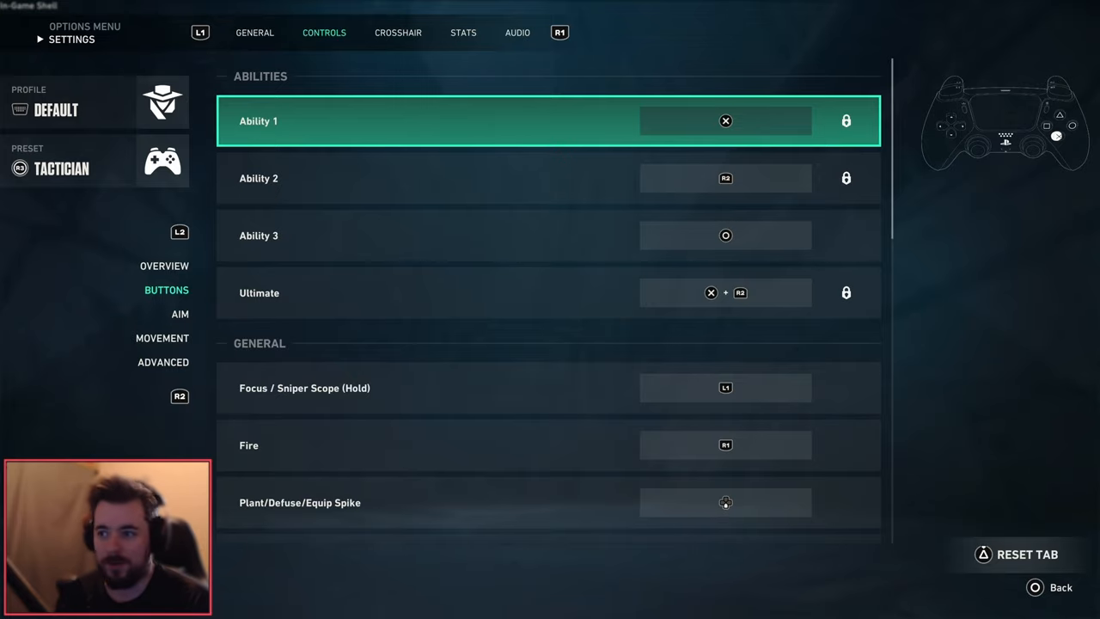
{"action": "left_click", "coordinate": [179, 313]}
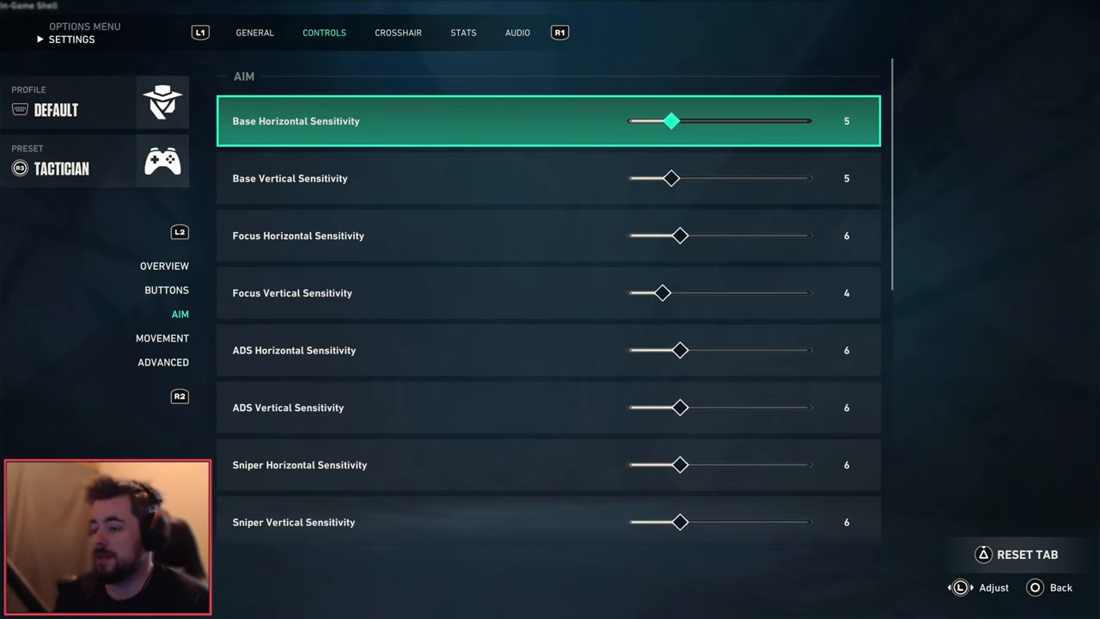
Step: Review invert vertical aim off, deadzones 0.1 and 0.95, Extreme base curve, Smooth focus/ADS curves
{"action": "key", "text": "down"}
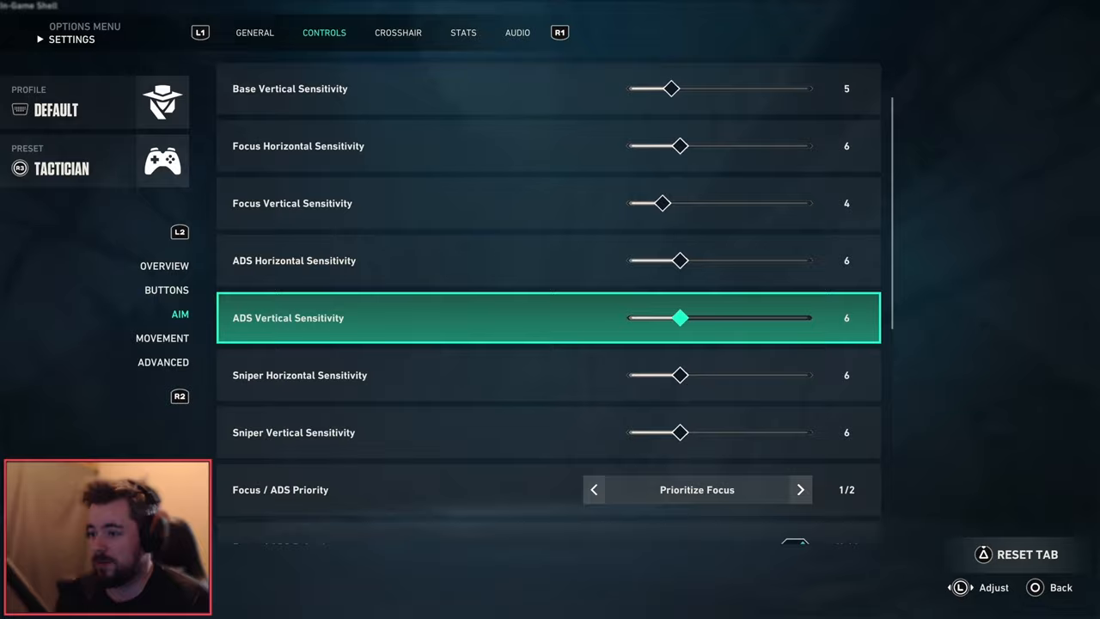
{"action": "scroll", "scroll_direction": "down", "scroll_amount": 3}
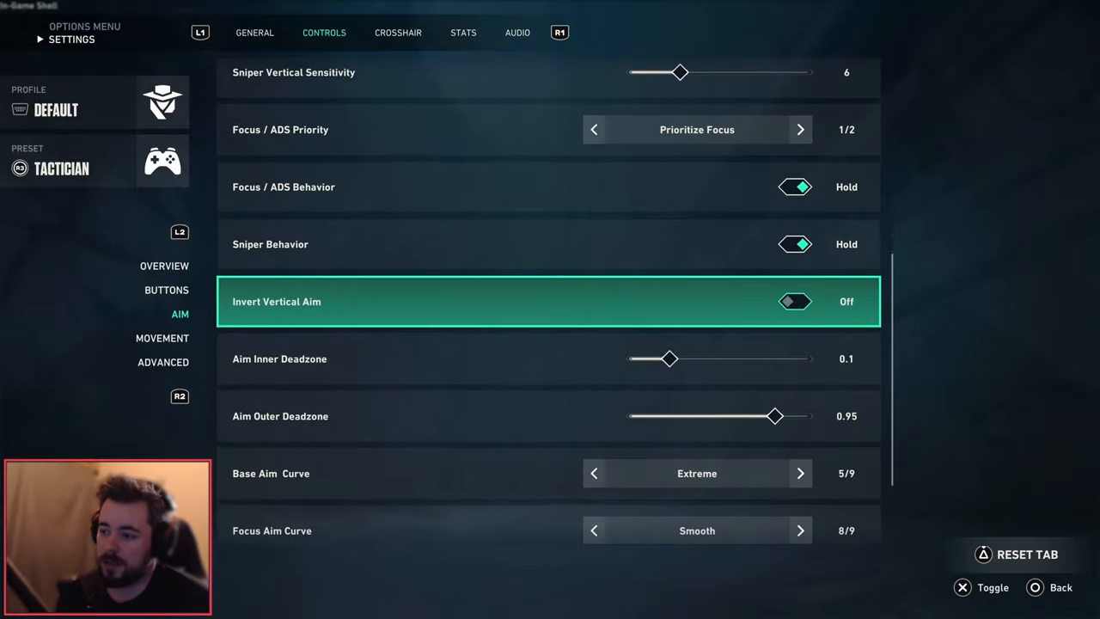
{"action": "scroll", "scroll_direction": "down", "scroll_amount": 3}
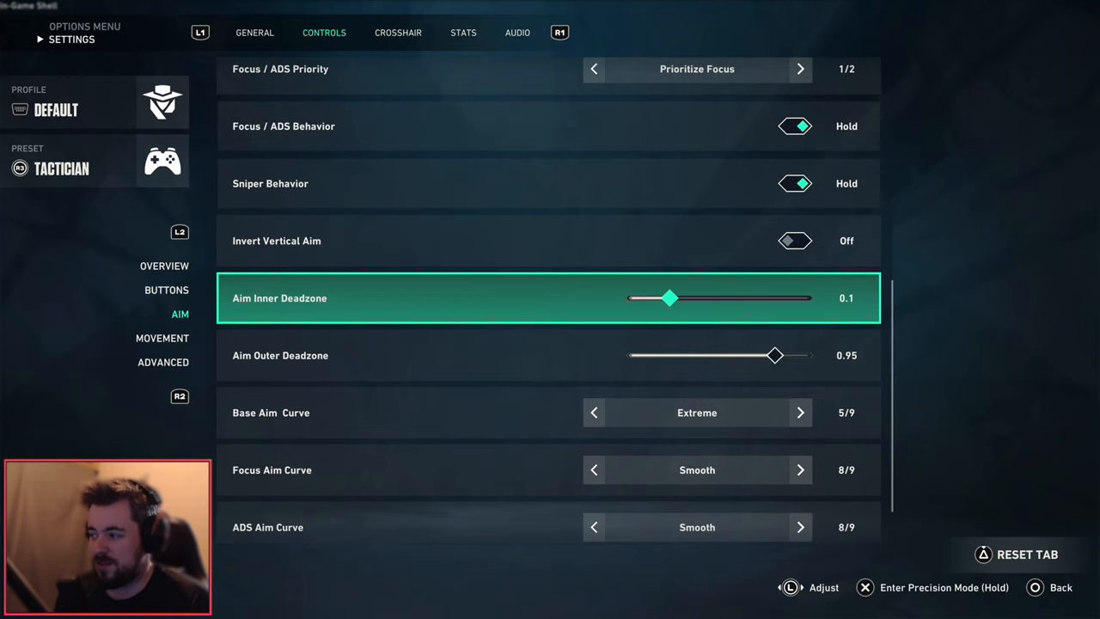
{"action": "scroll", "scroll_direction": "down", "scroll_amount": 3}
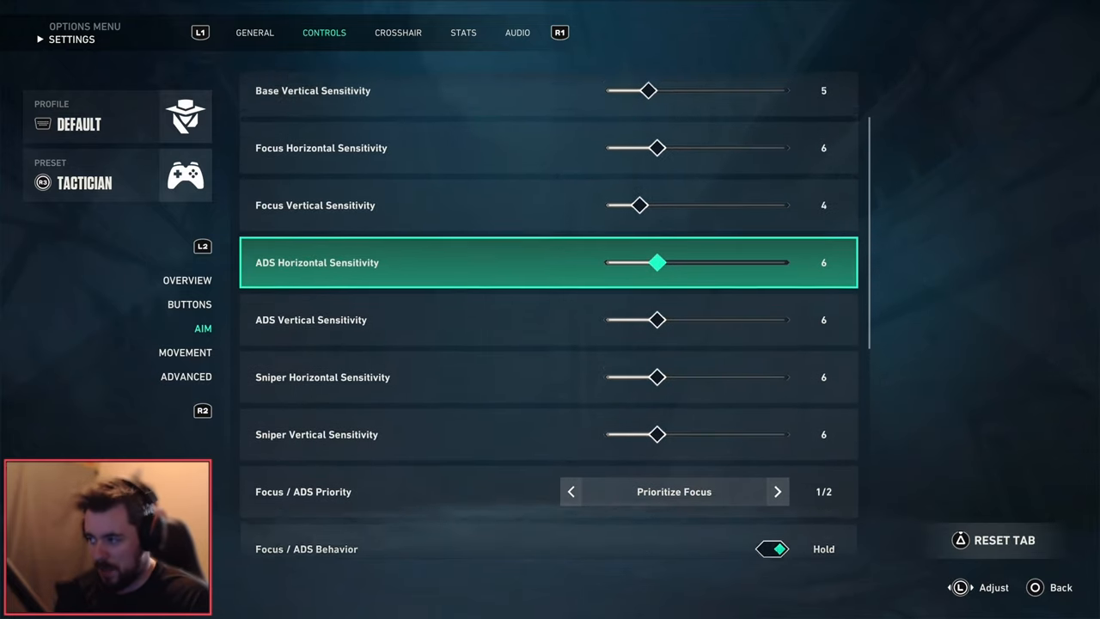
{"action": "scroll", "scroll_direction": "up", "scroll_amount": 3}
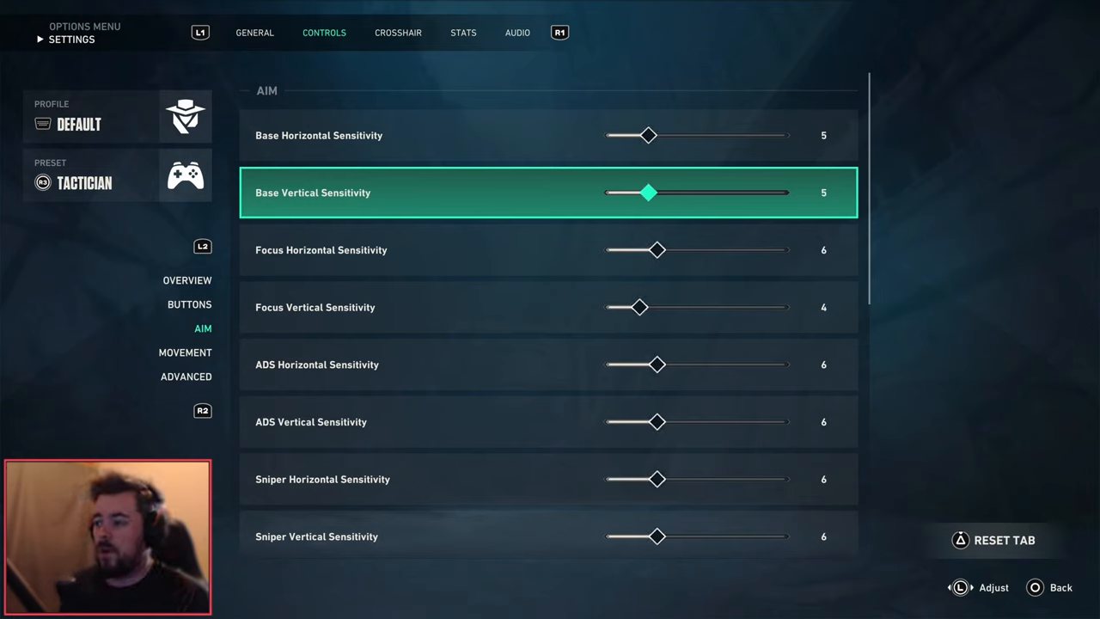
Step: Keep base sensitivity 5 and focus vertical 4, moving to the next slider
{"action": "key", "text": "down"}
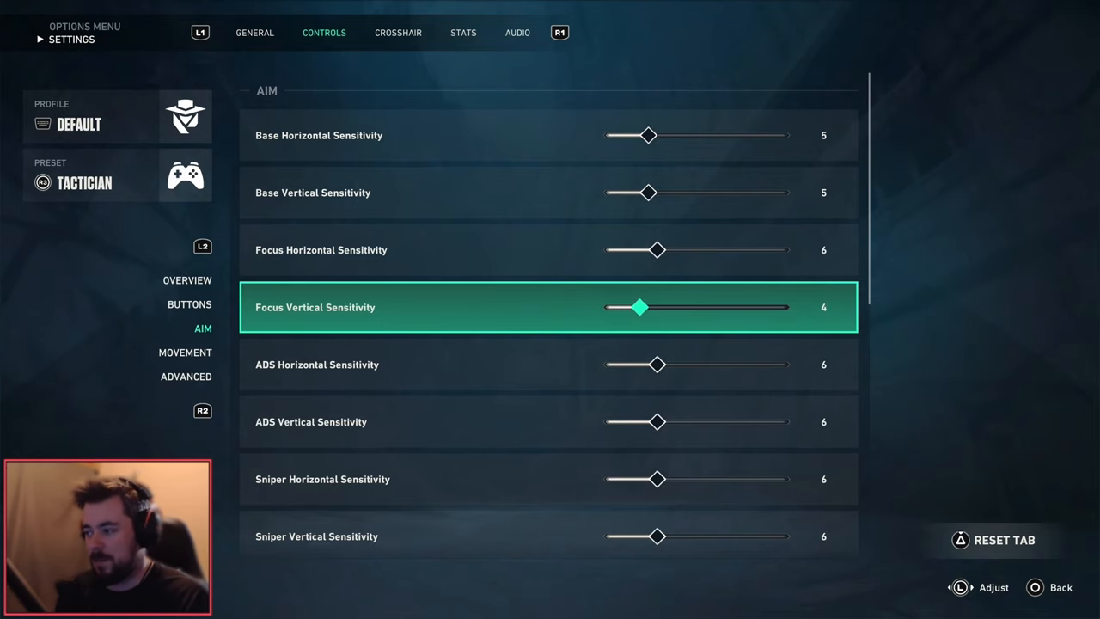
Step: Exit the settings back to the Menu with Settings, About, Support and Patch Notes
{"action": "key", "text": "Escape"}
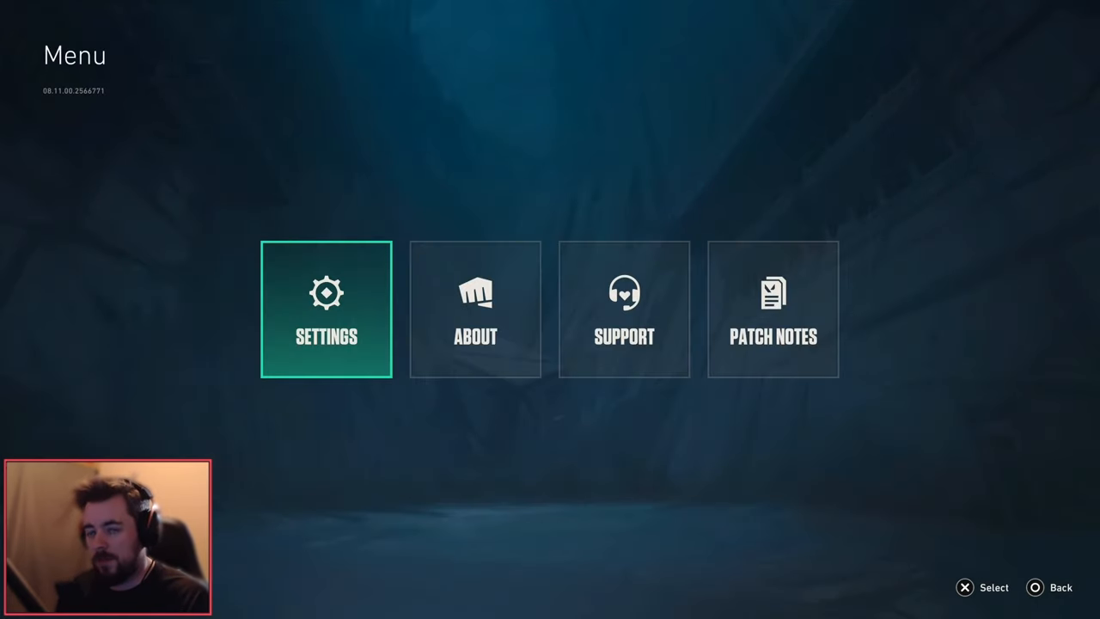
{"action": "left_click", "coordinate": [326, 309]}
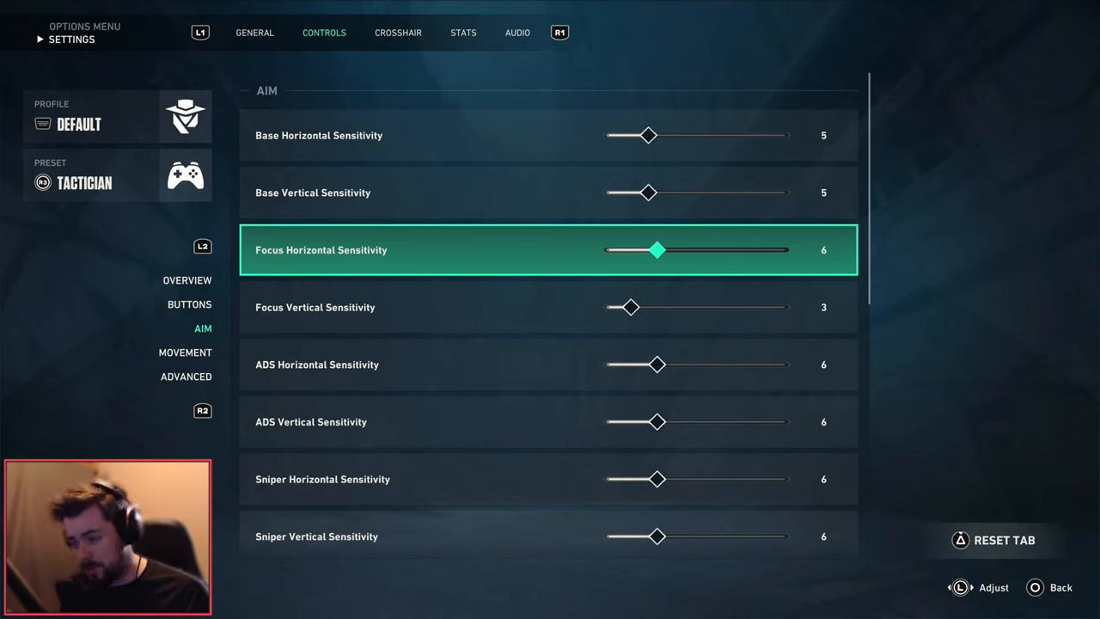
Step: Lower ADS horizontal and vertical sensitivity from 6 to 5 and move to Movement
{"action": "key", "text": "up"}
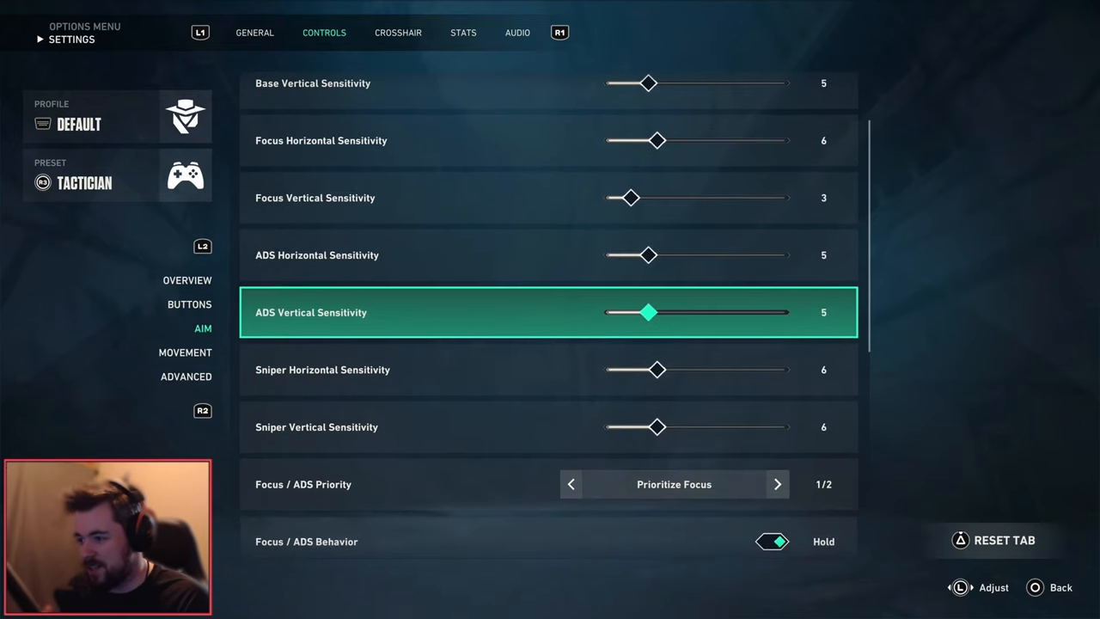
{"action": "scroll", "scroll_direction": "down", "scroll_amount": 3}
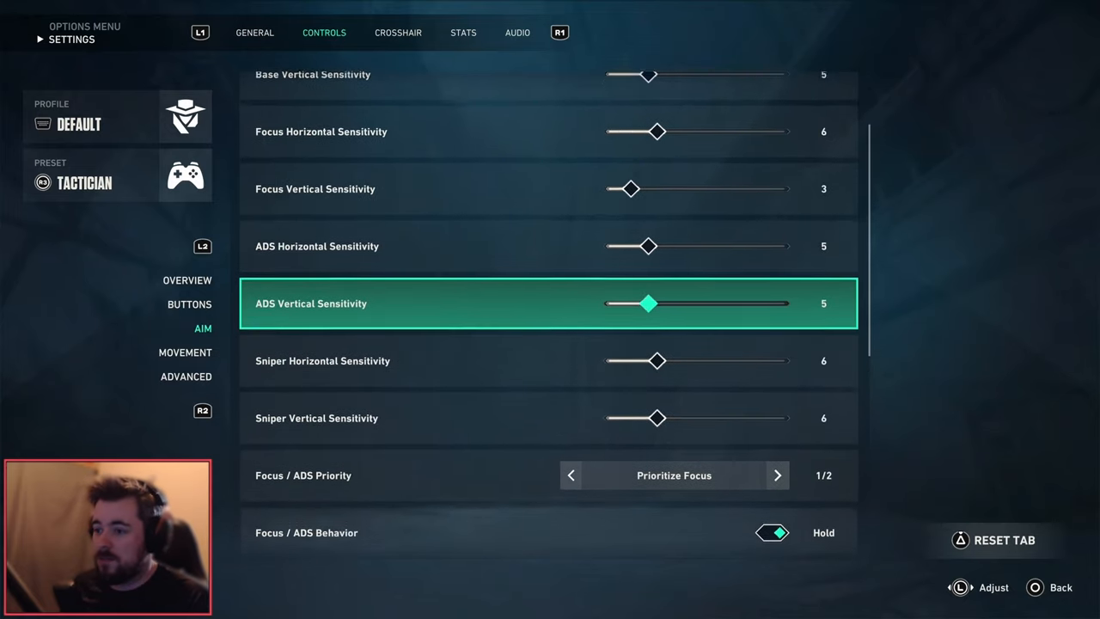
{"action": "left_click", "coordinate": [185, 352]}
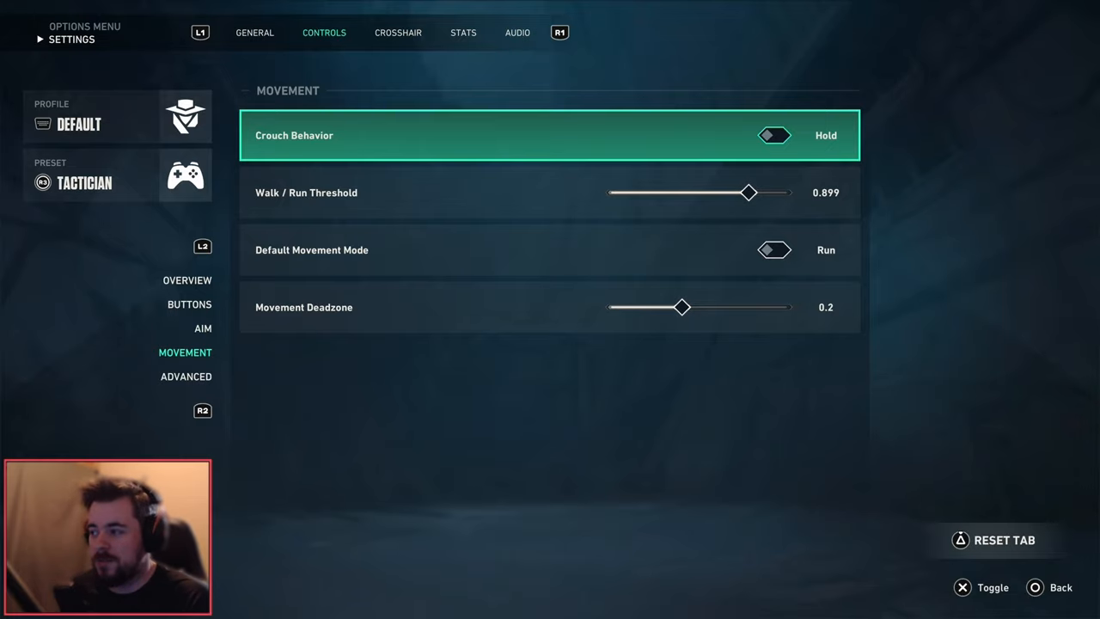
{"action": "key", "text": "Escape"}
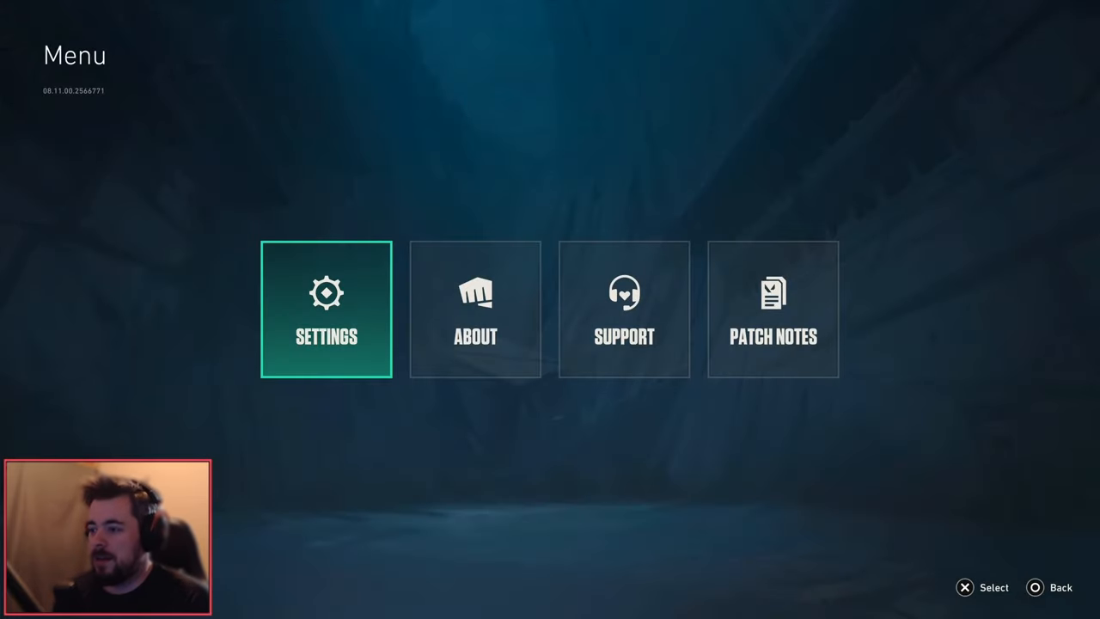
{"action": "left_click", "coordinate": [326, 310]}
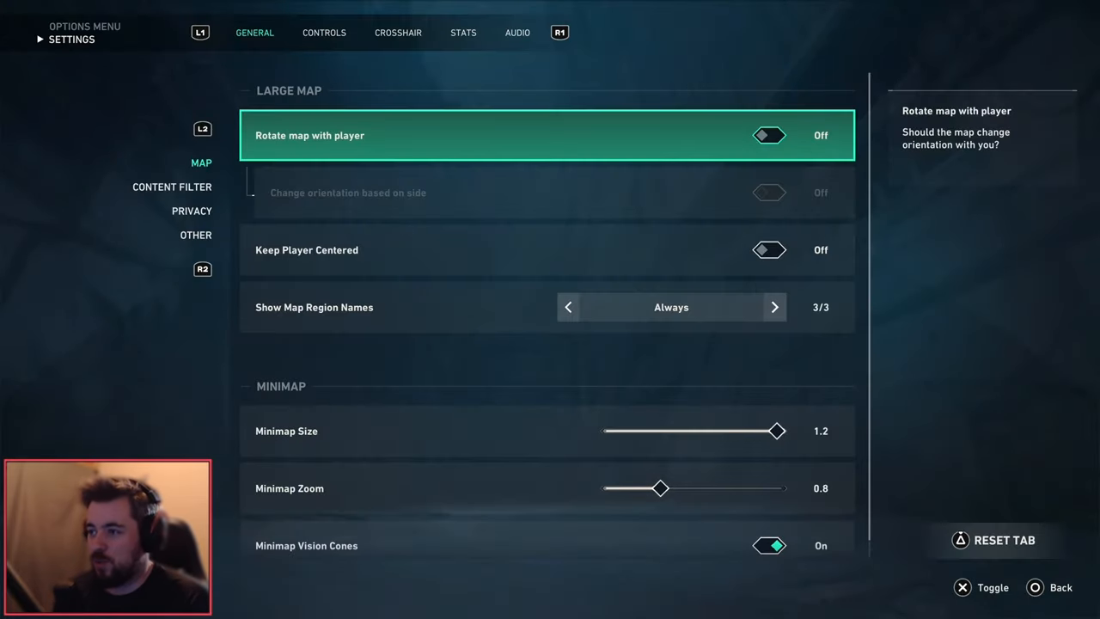
{"action": "left_click", "coordinate": [323, 33]}
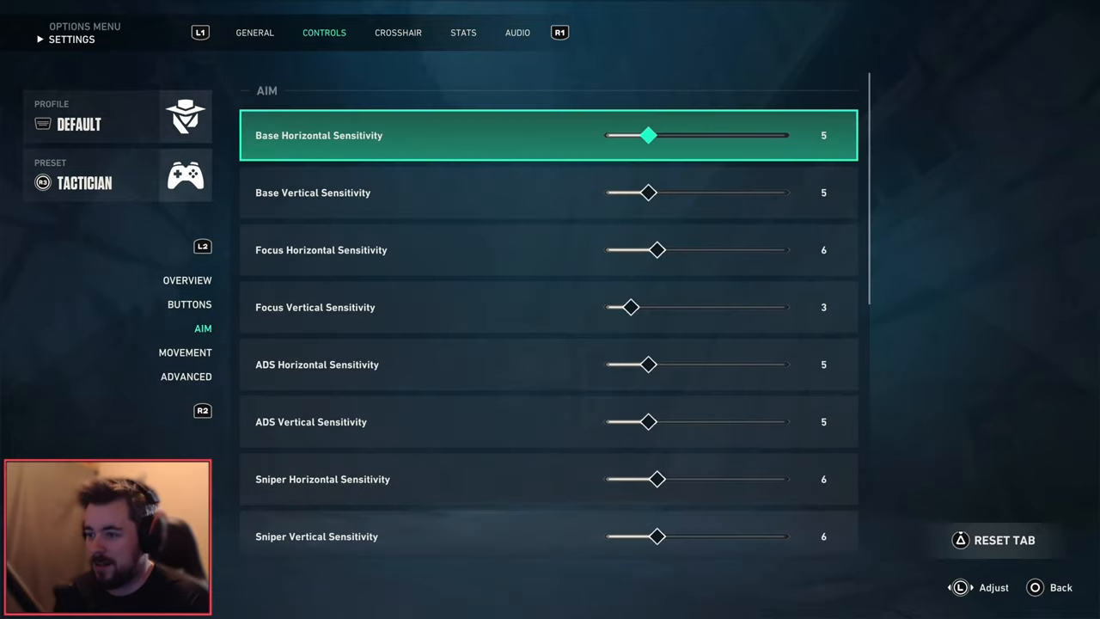
{"action": "left_click", "coordinate": [185, 352]}
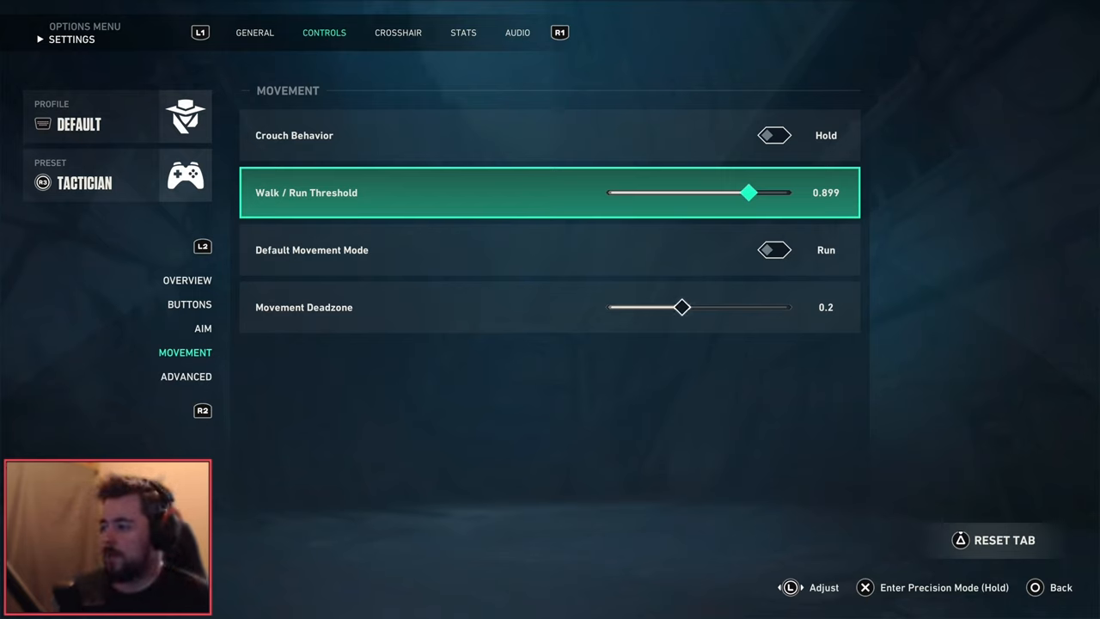
Step: Show Advanced controls: weapon swap Tap for Secondary, alt weapon Double Tap
{"action": "key", "text": "down"}
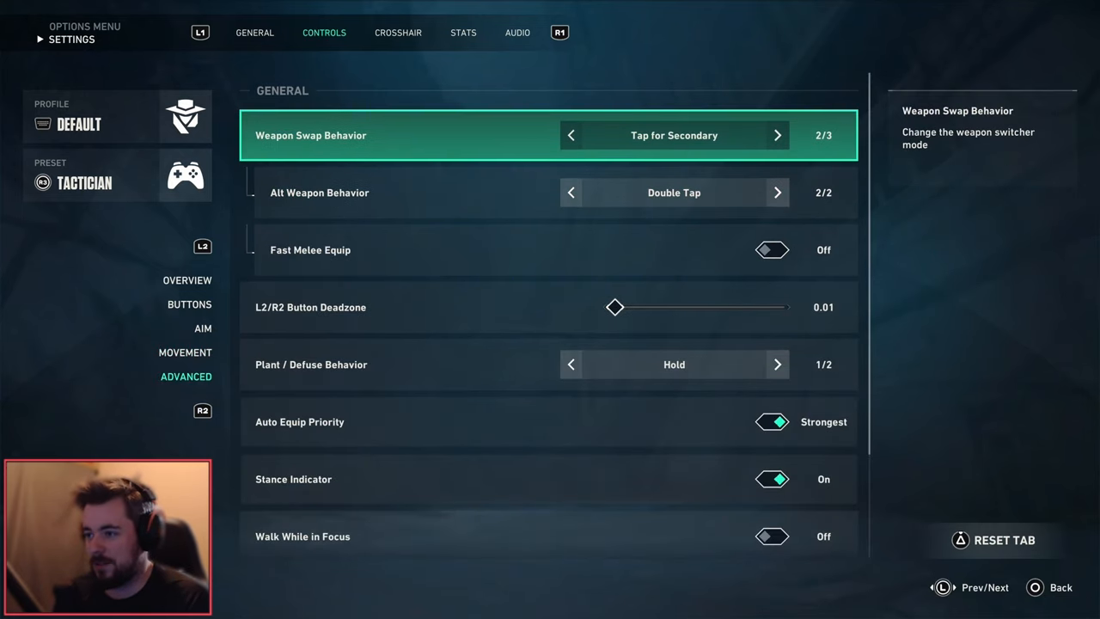
{"action": "key", "text": "DOWN"}
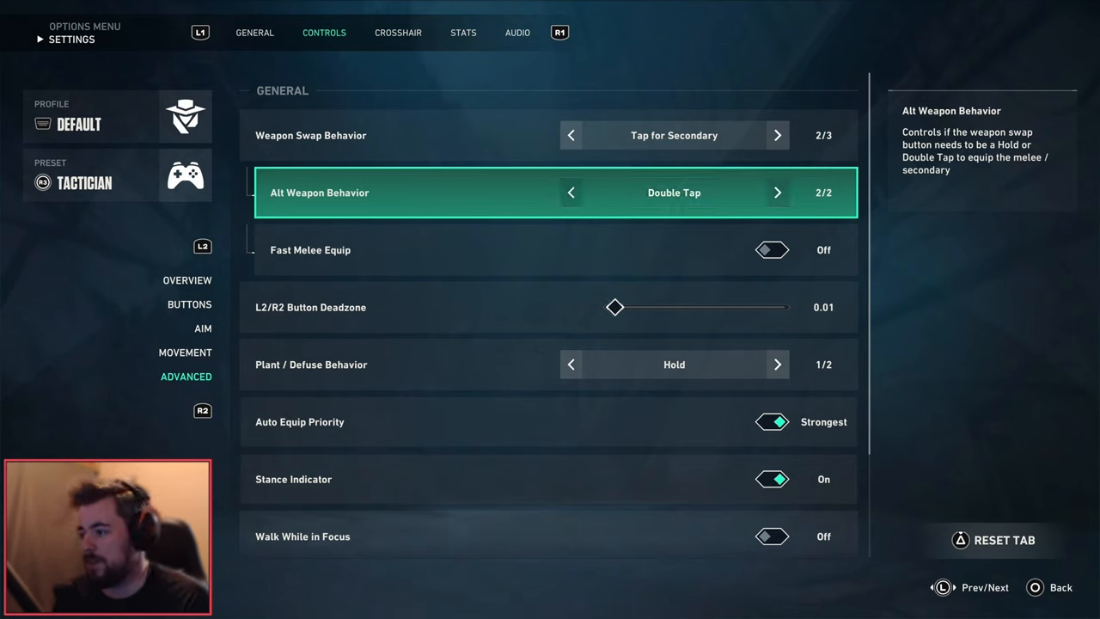
{"action": "left_click", "coordinate": [570, 192]}
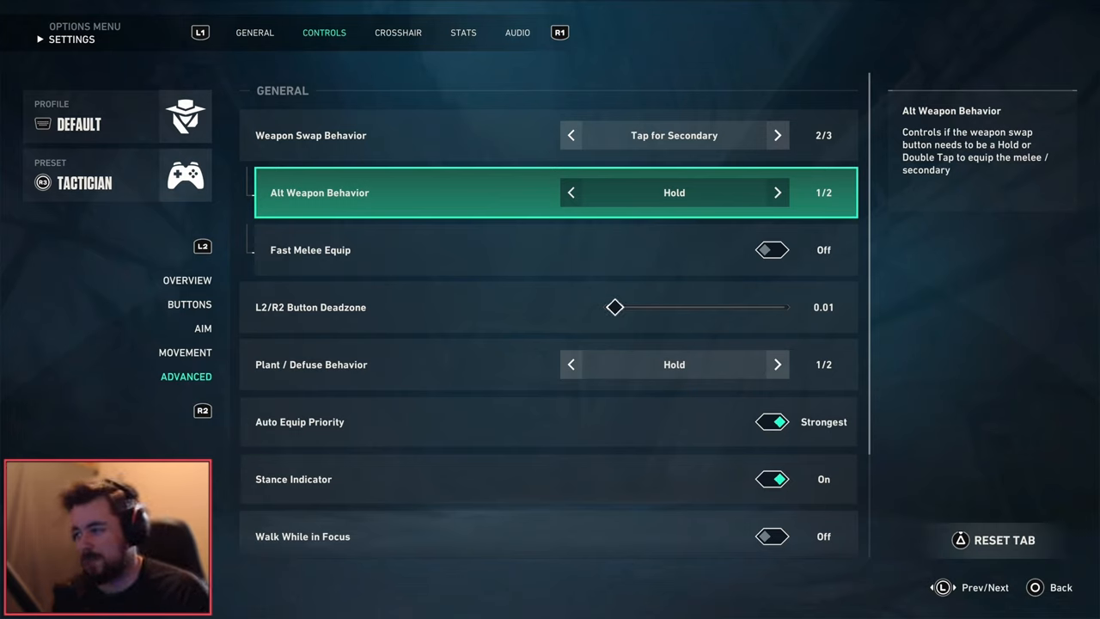
{"action": "left_click", "coordinate": [777, 192]}
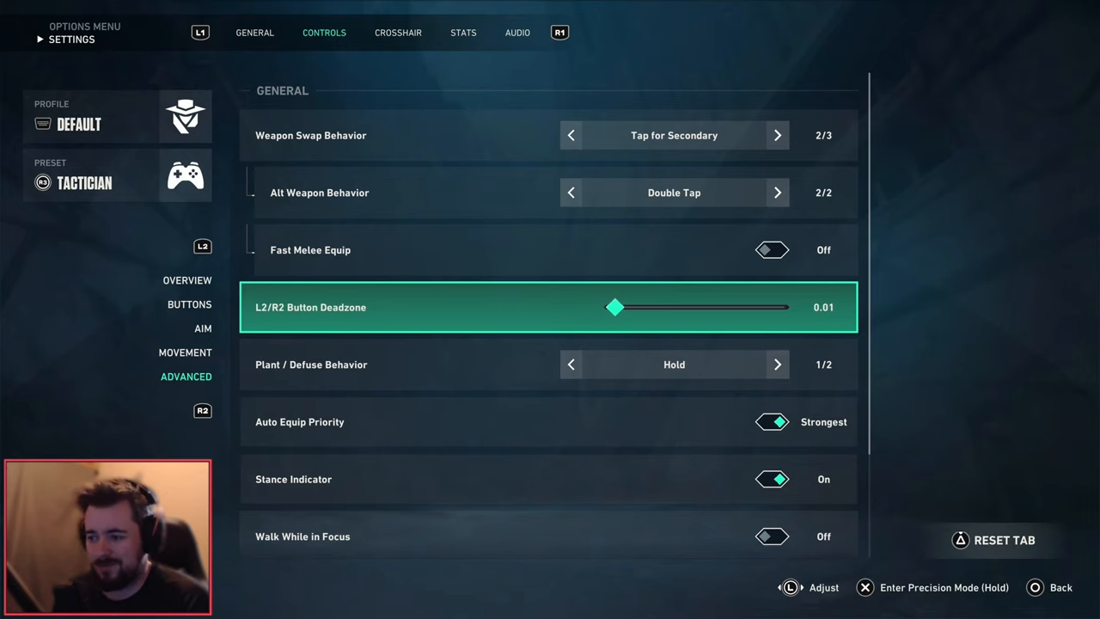
{"action": "scroll", "scroll_direction": "down", "scroll_amount": 3}
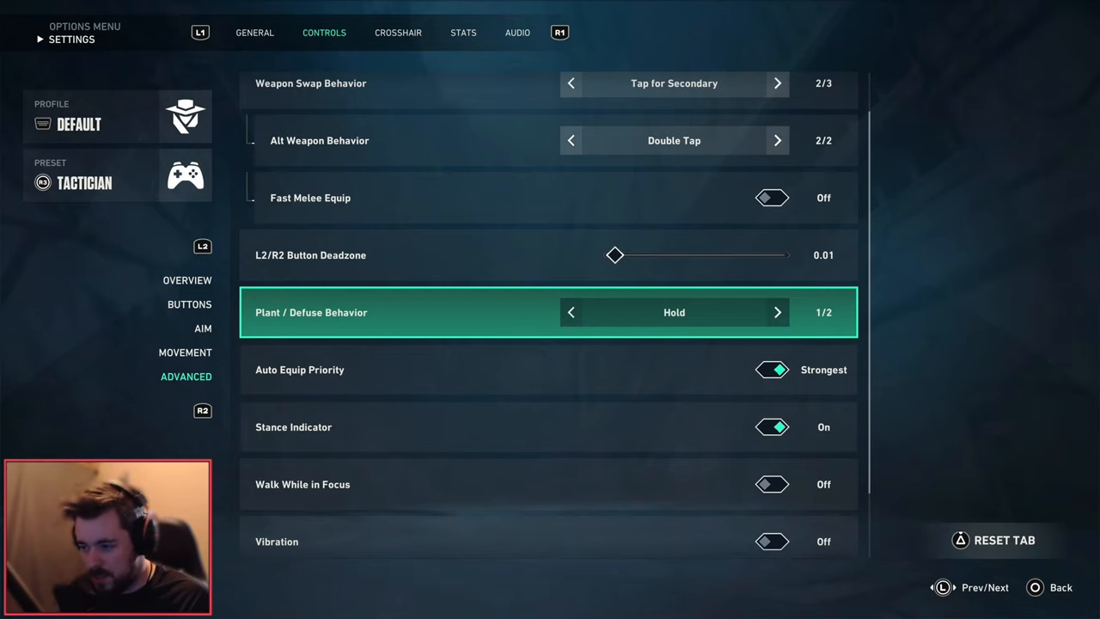
Step: Review Stance Indicator and Walk While in Focus, then return to the Movement page
{"action": "scroll", "scroll_direction": "down", "scroll_amount": 3}
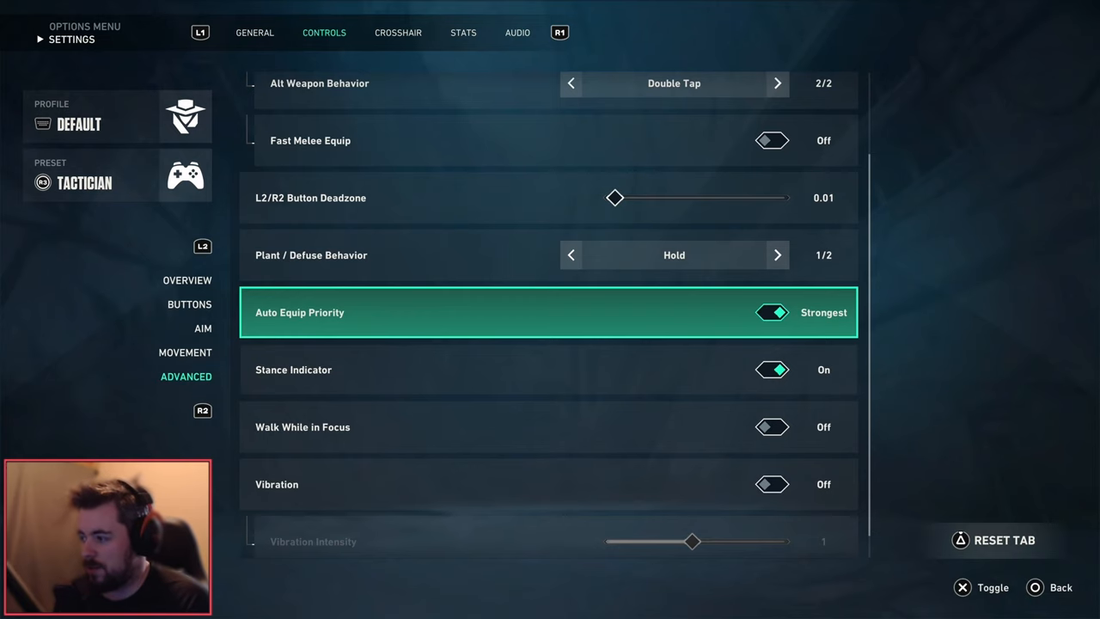
{"action": "scroll", "scroll_direction": "down", "scroll_amount": 3}
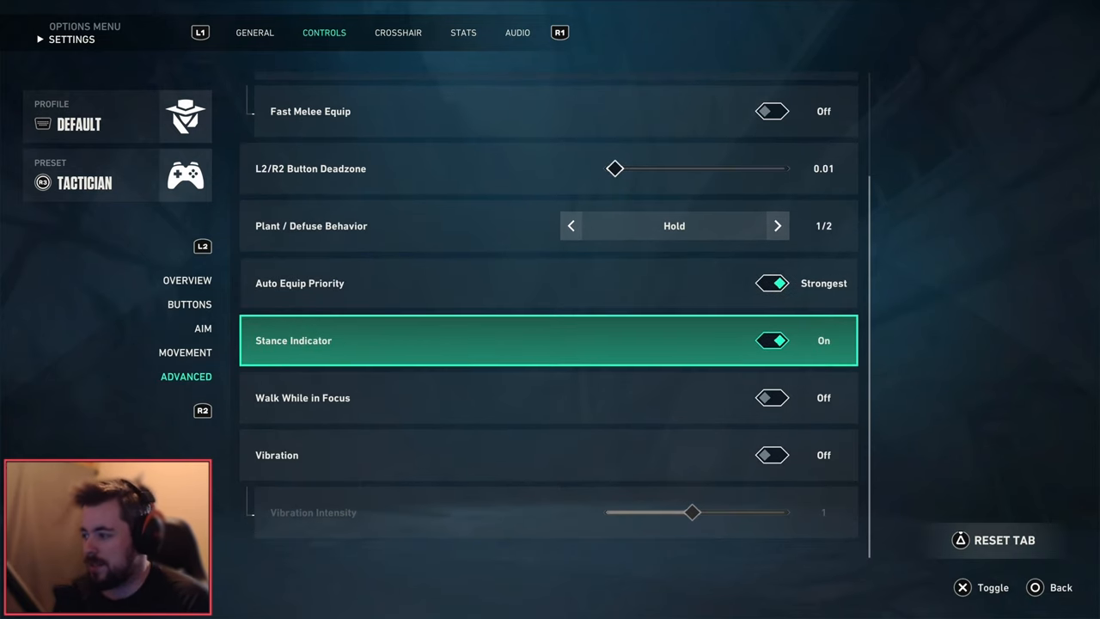
{"action": "key", "text": "down"}
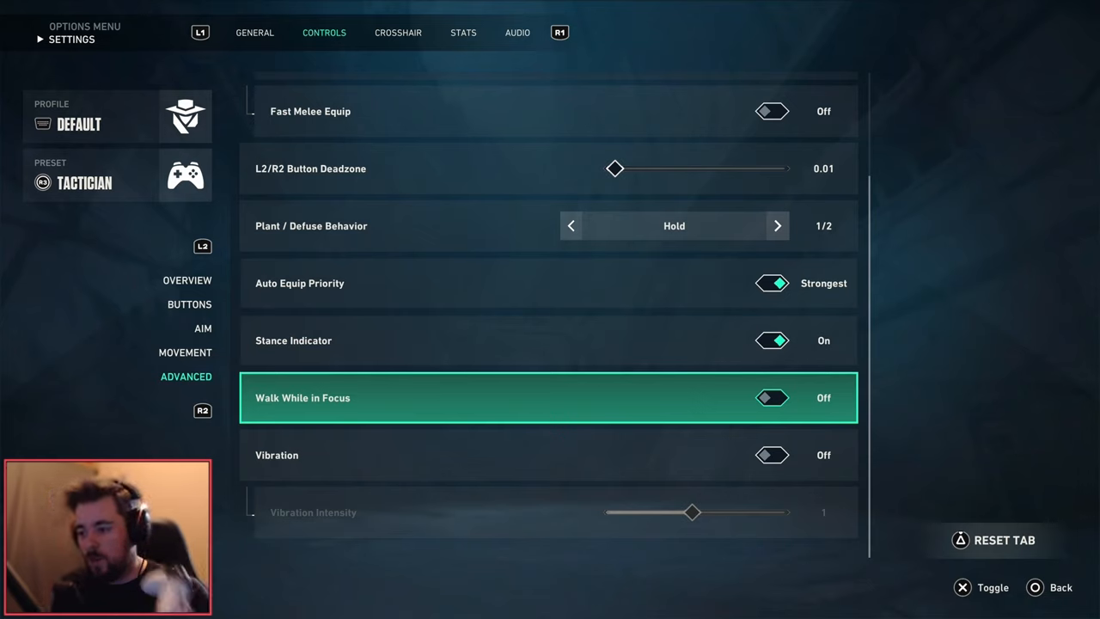
{"action": "left_click", "coordinate": [185, 351]}
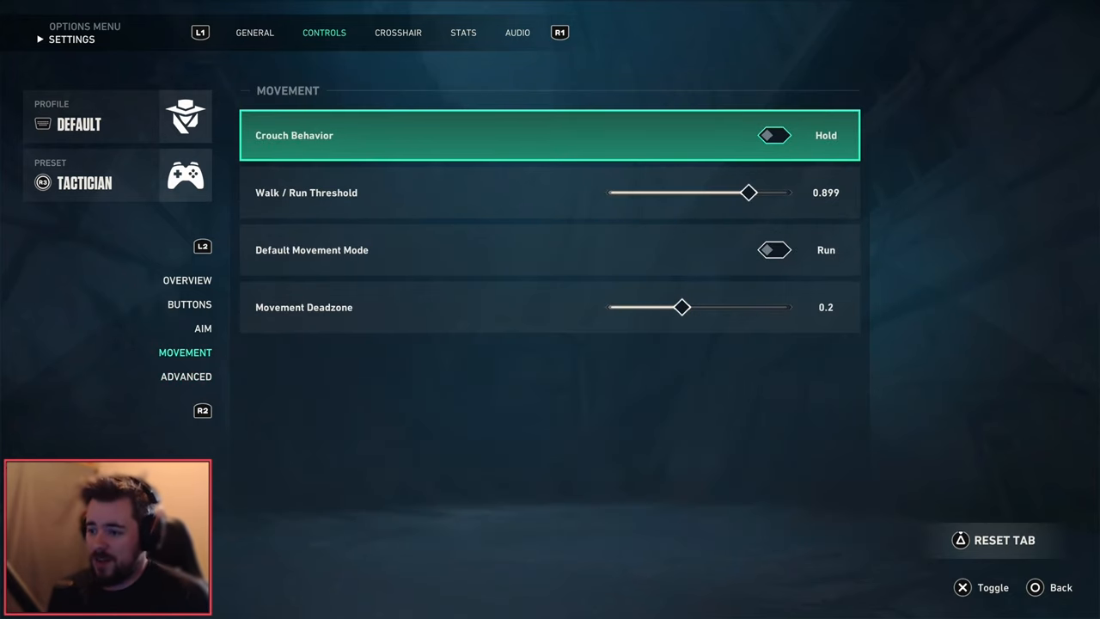
Step: Move past the Crosshair tab to the Stats page showing Client FPS as Text Only
{"action": "left_click", "coordinate": [398, 33]}
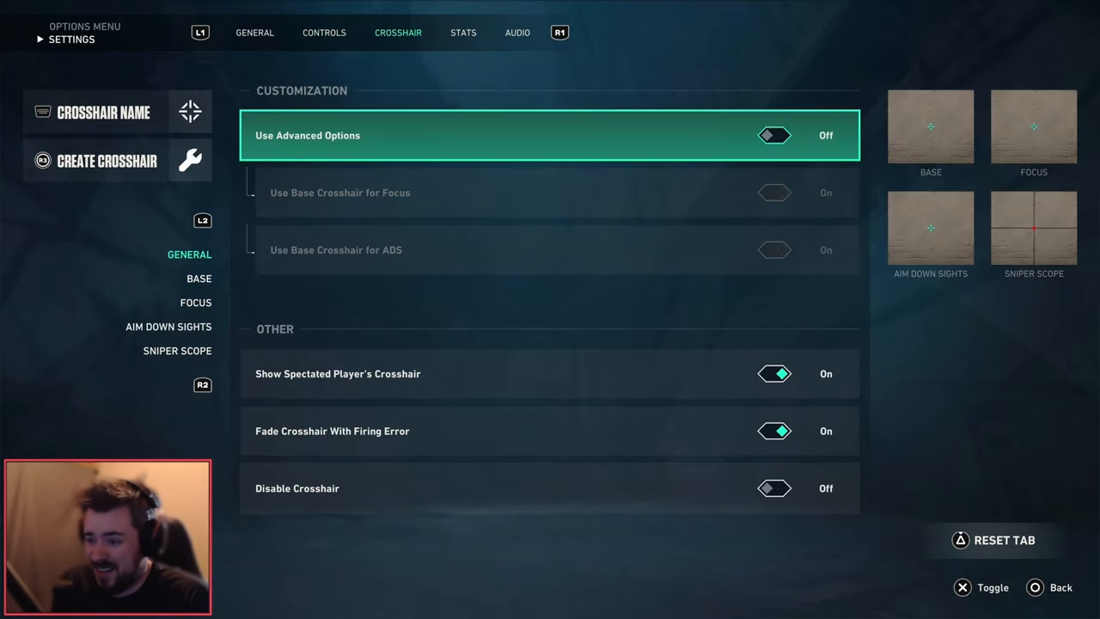
{"action": "left_click", "coordinate": [462, 33]}
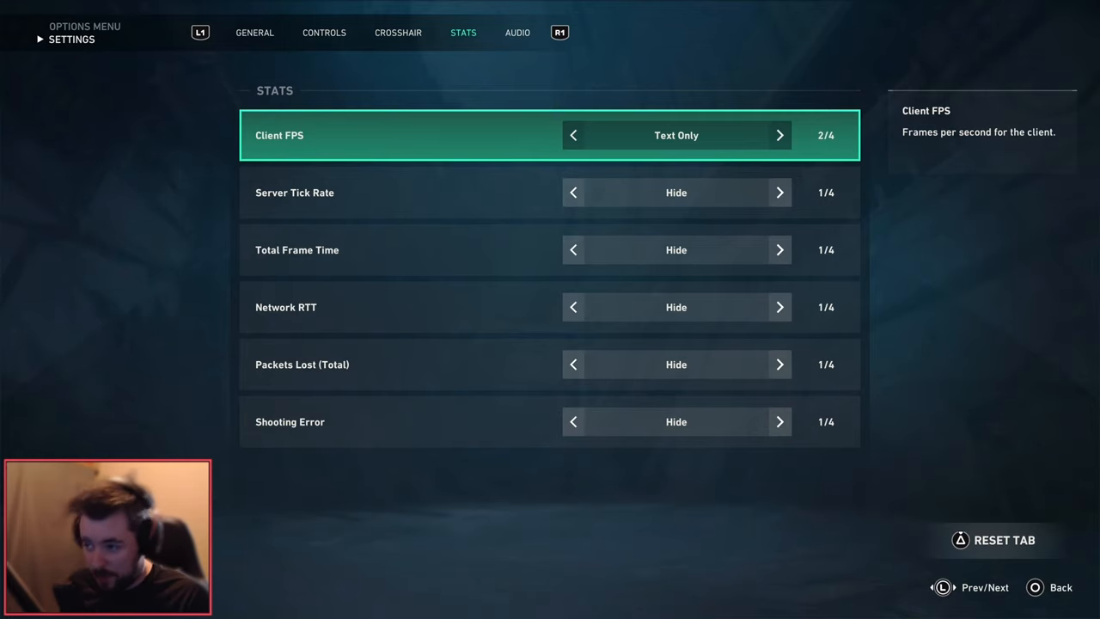
Step: Return to the main menu and reopen Controls > Aim with base sensitivity 5
{"action": "left_click", "coordinate": [517, 33]}
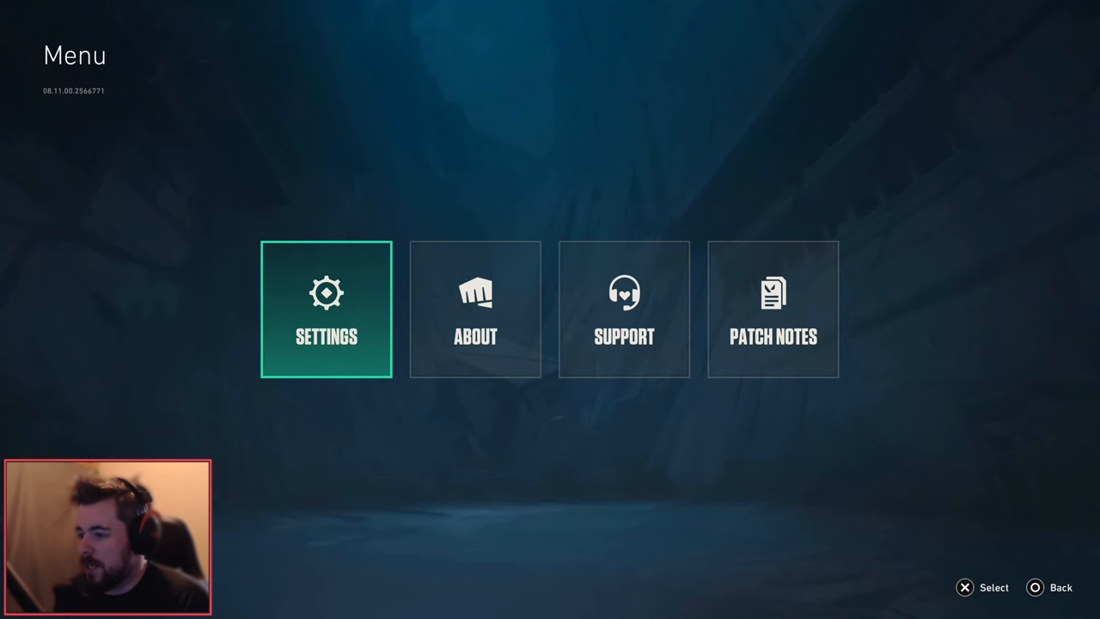
{"action": "left_click", "coordinate": [327, 309]}
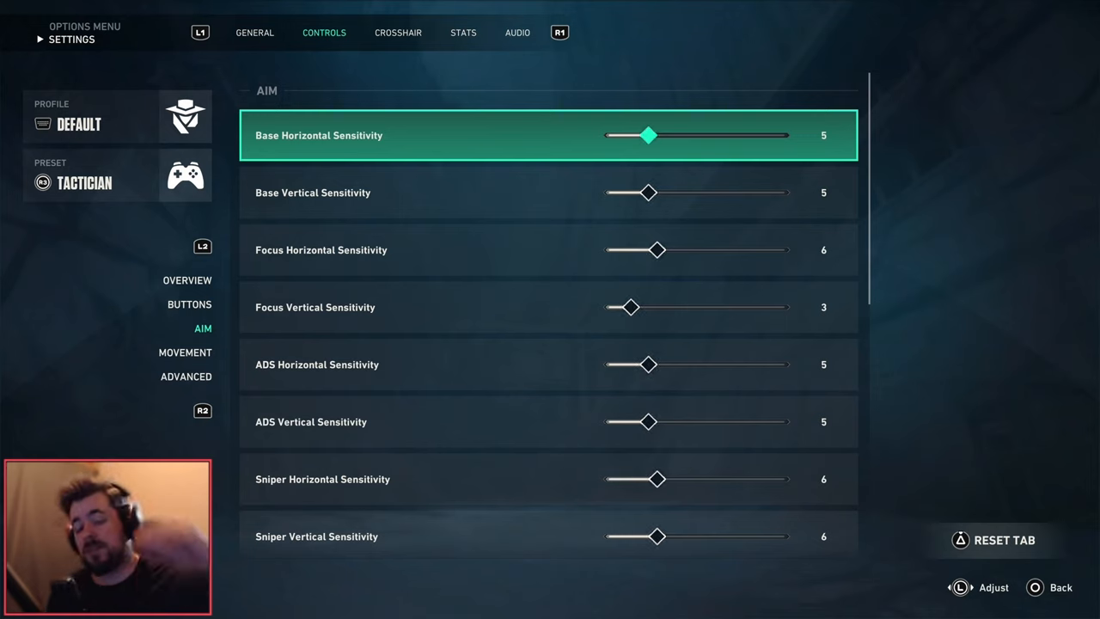